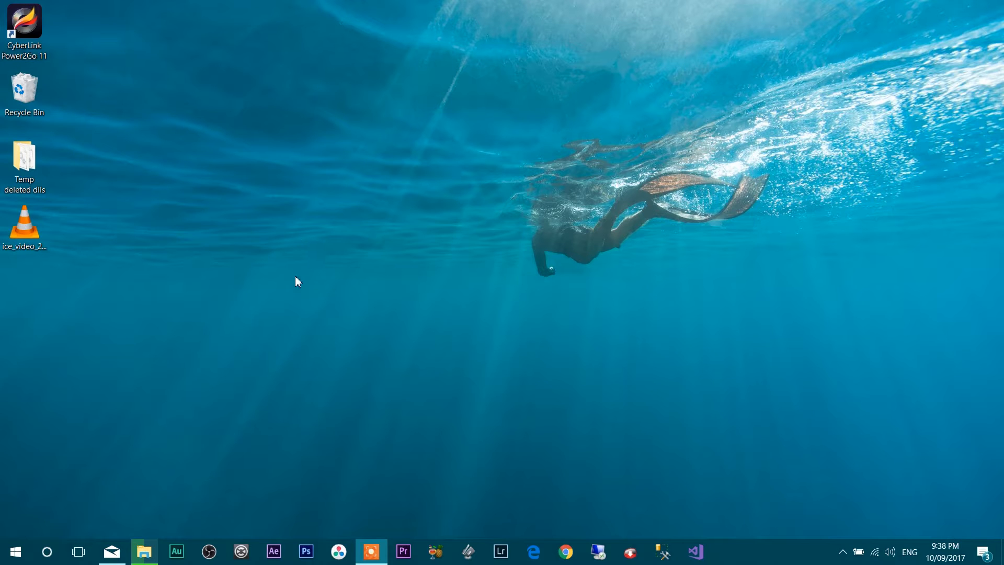
pyautogui.moveTo(154, 172)
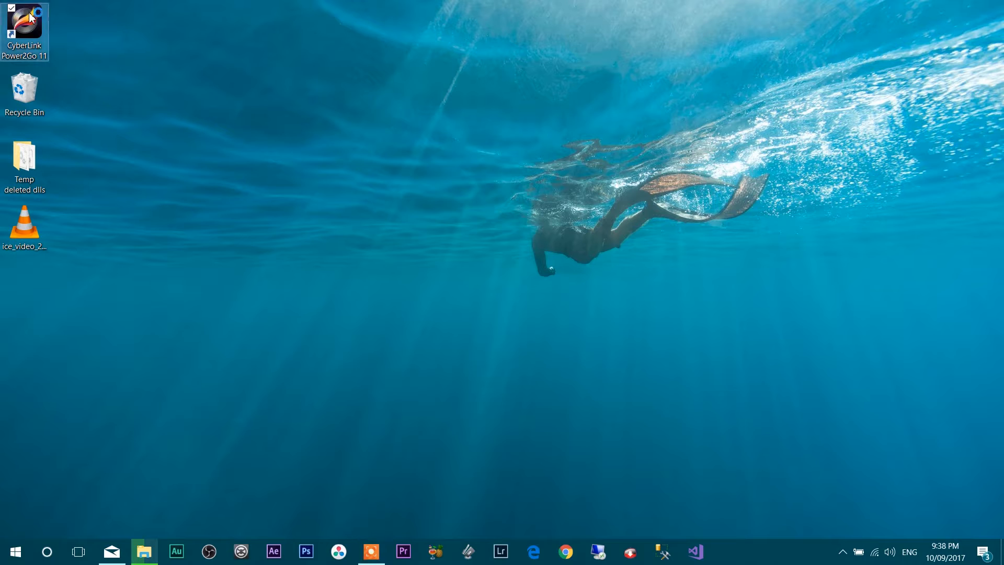
# - Launch Power2Go 11 from the desktop shortcut and continue with the free evaluation
pyautogui.doubleClick(25, 22)
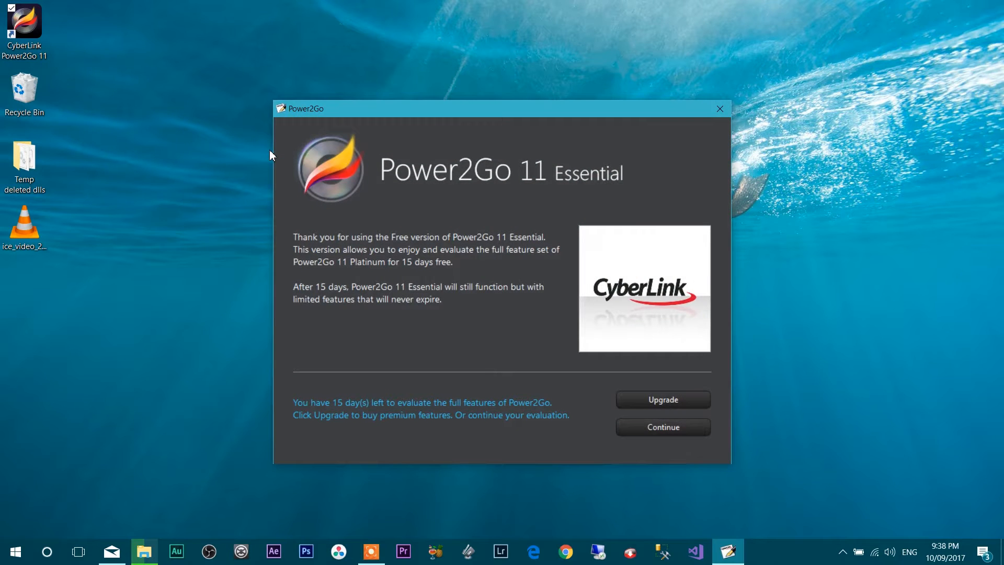
pyautogui.moveTo(425, 208)
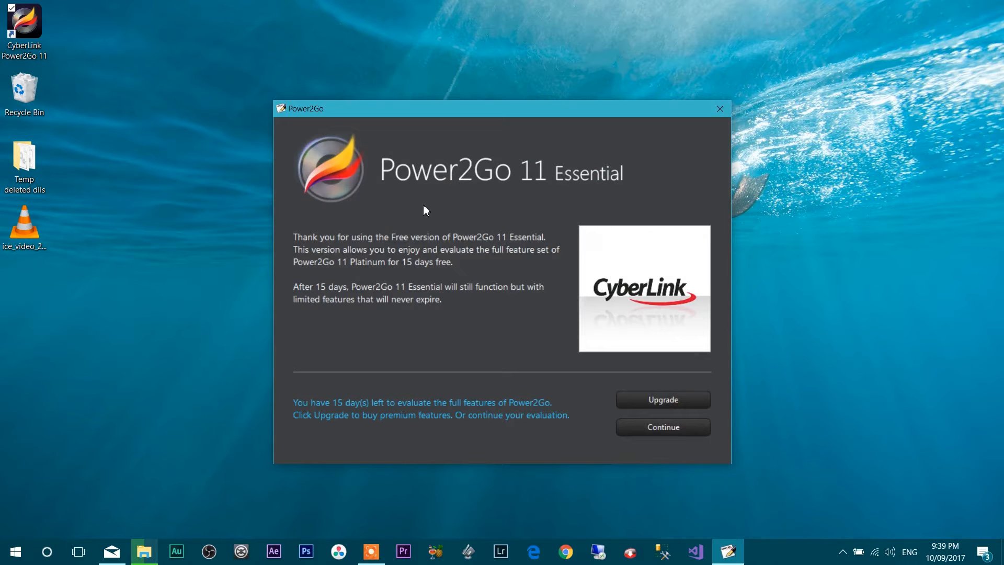
pyautogui.click(662, 426)
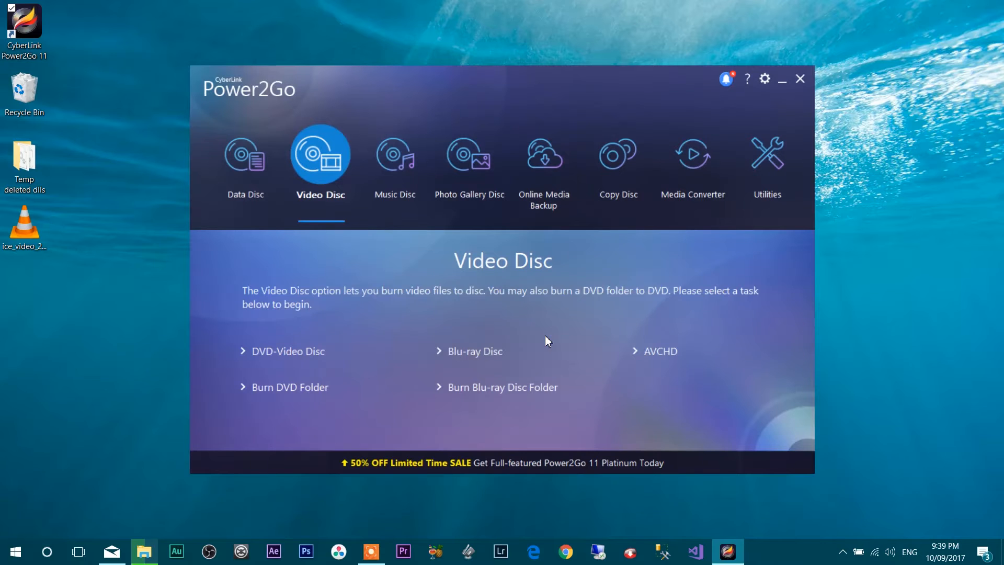
pyautogui.moveTo(289, 360)
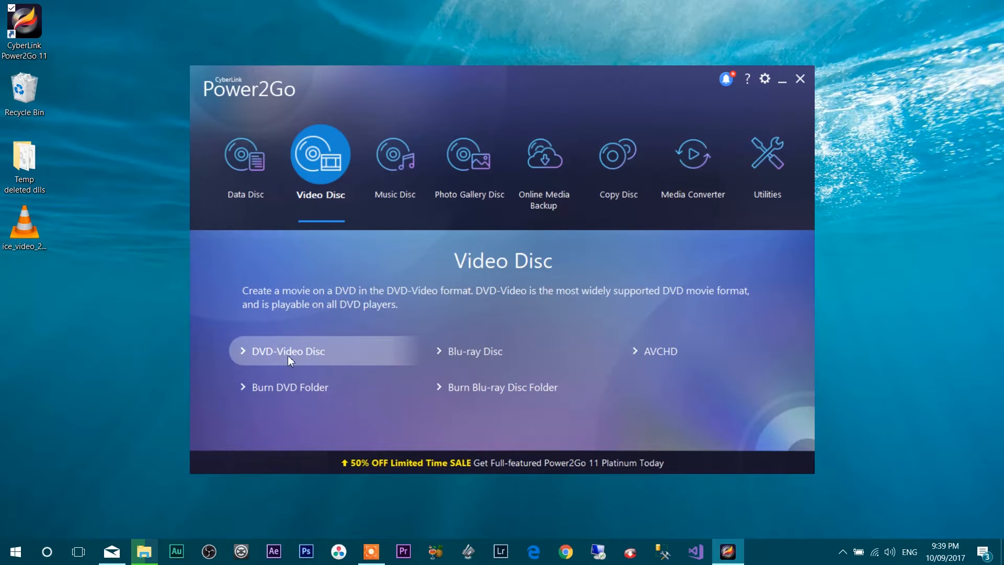
pyautogui.moveTo(349, 331)
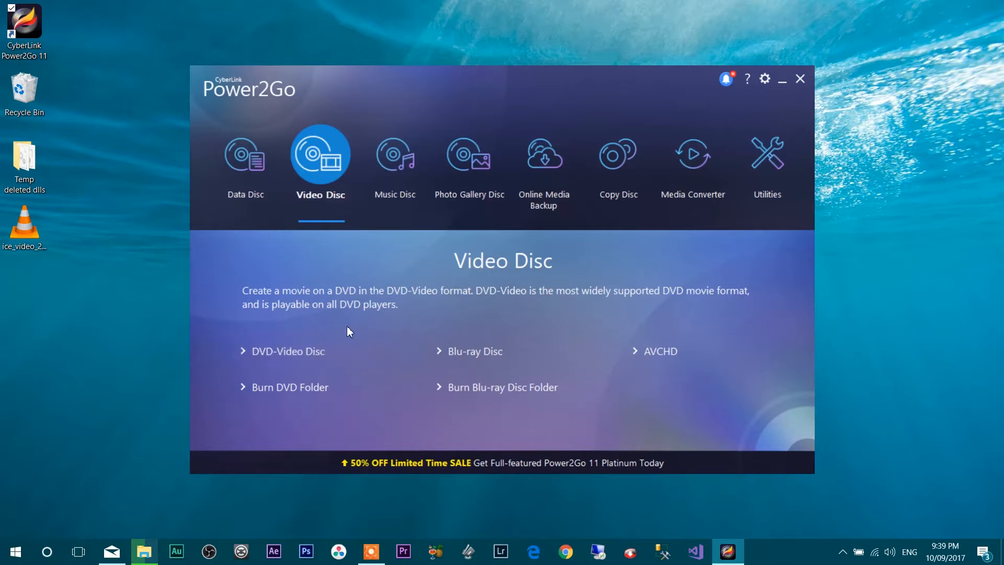
pyautogui.moveTo(304, 355)
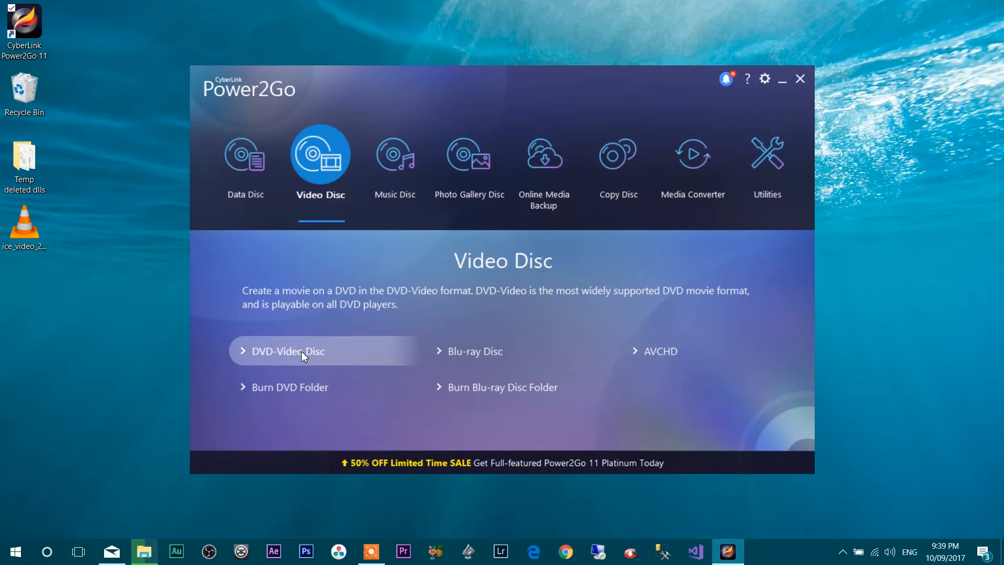
# - Start a DVD-Video Disc project and dismiss the ippSP library loading error
pyautogui.click(289, 352)
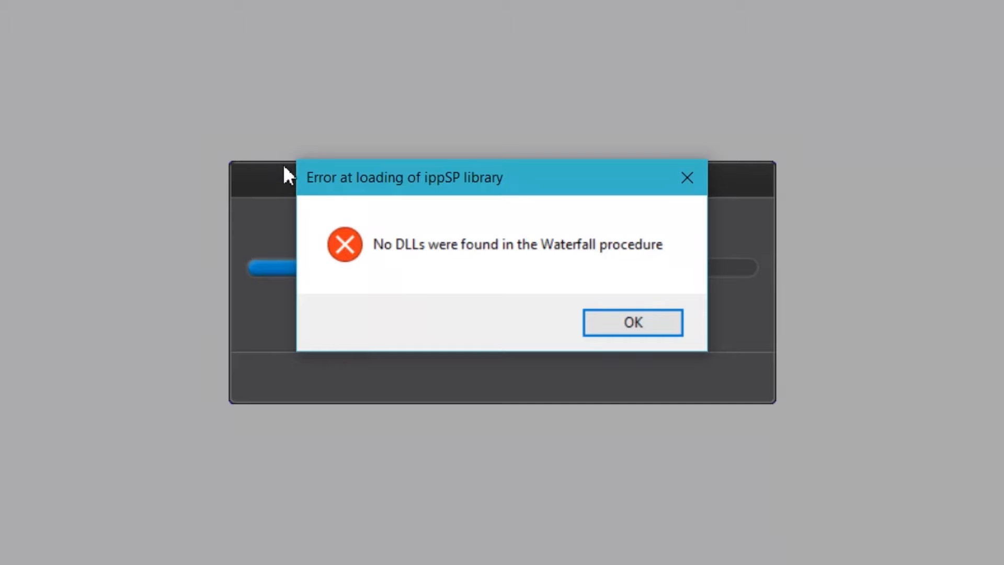
pyautogui.moveTo(387, 199)
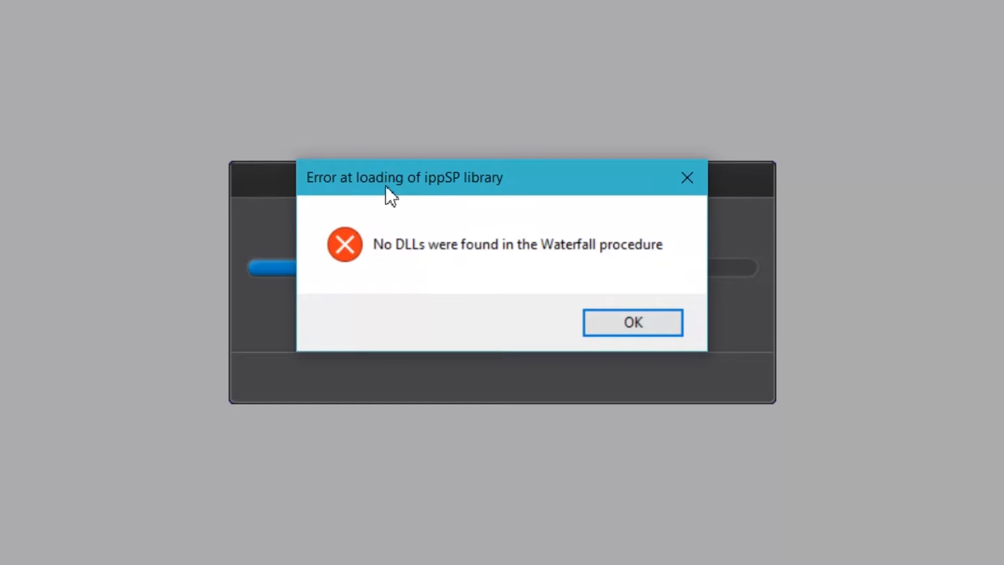
pyautogui.moveTo(453, 206)
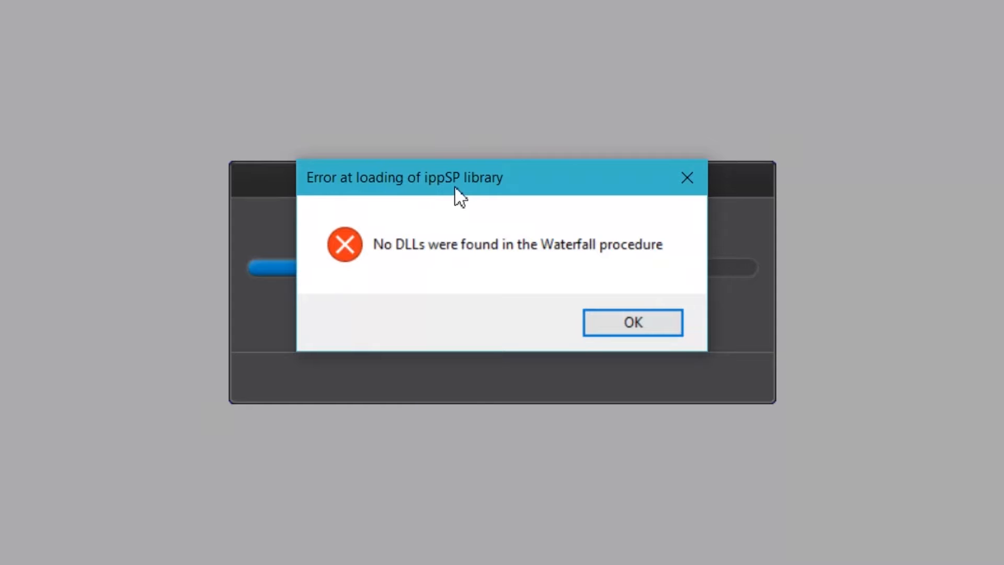
pyautogui.moveTo(395, 272)
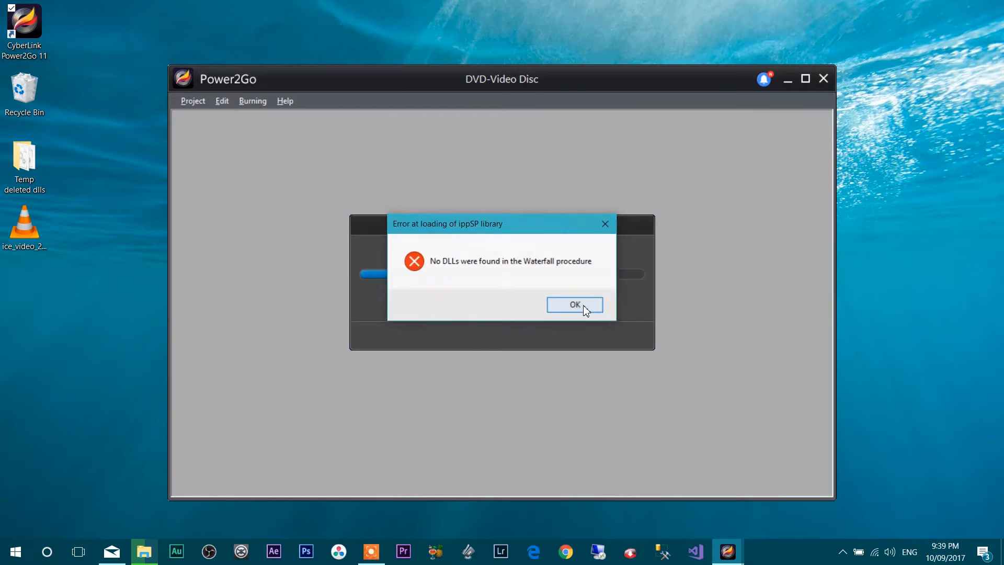
pyautogui.click(575, 304)
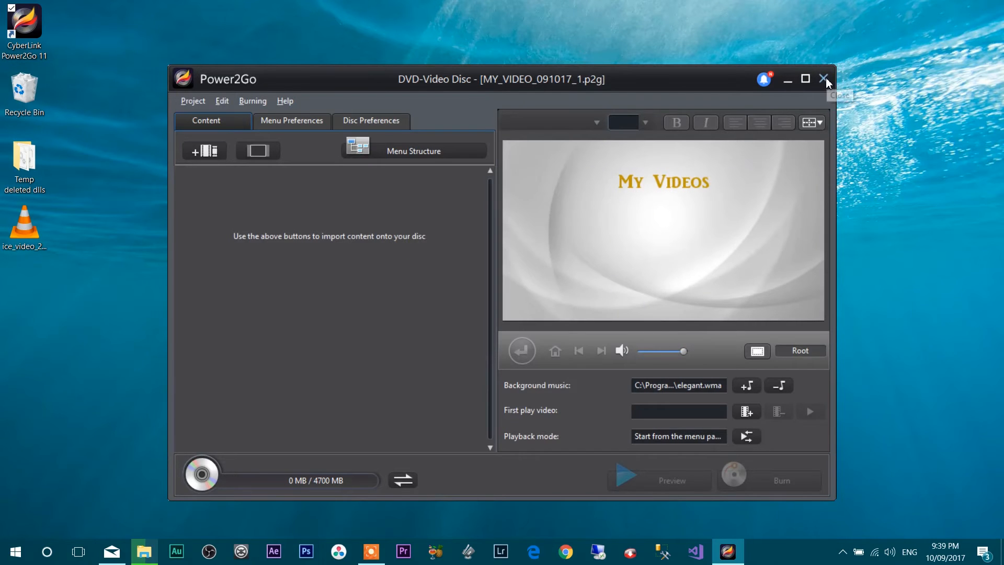
# - Close the DVD-Video Disc project window, returning to the desktop
pyautogui.click(824, 77)
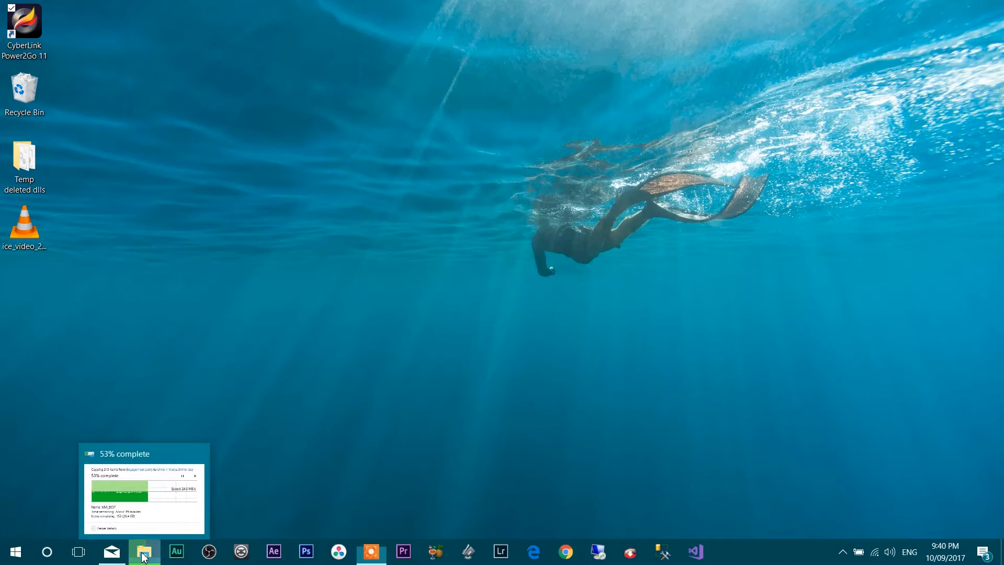
# - Open a new File Explorer window and browse from This PC into the OS (C:) drive
pyautogui.rightClick(142, 556)
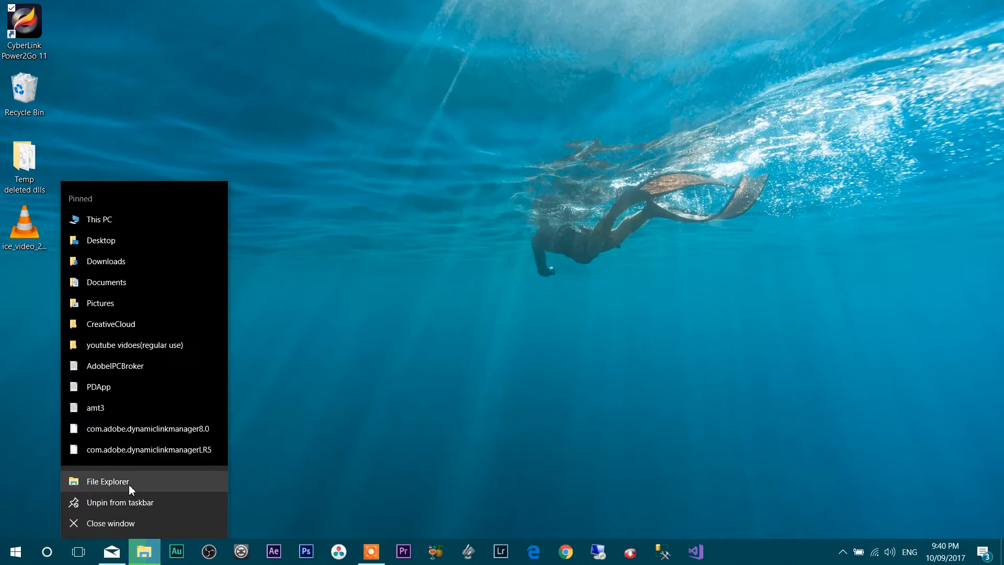
pyautogui.click(108, 481)
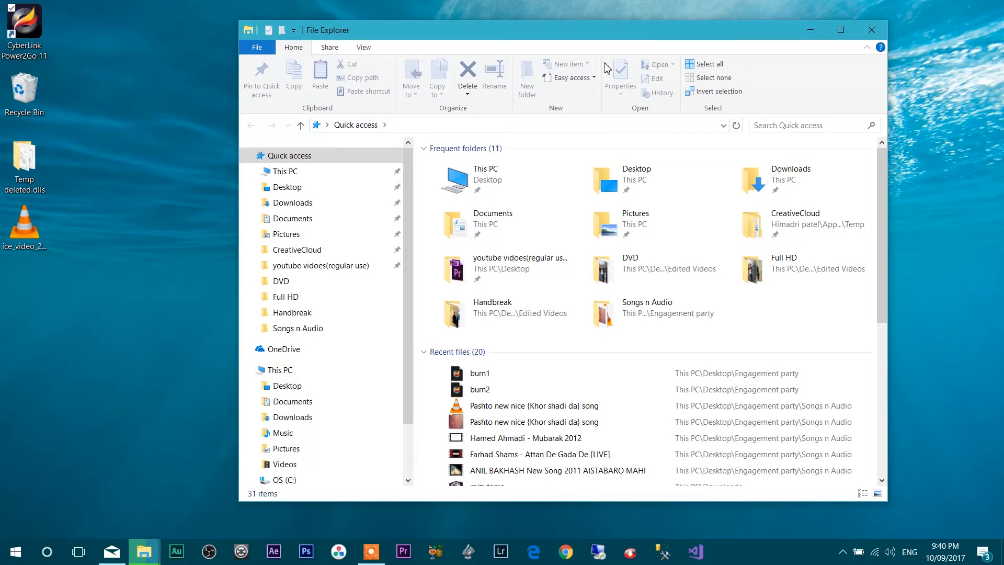
pyautogui.moveTo(608, 68)
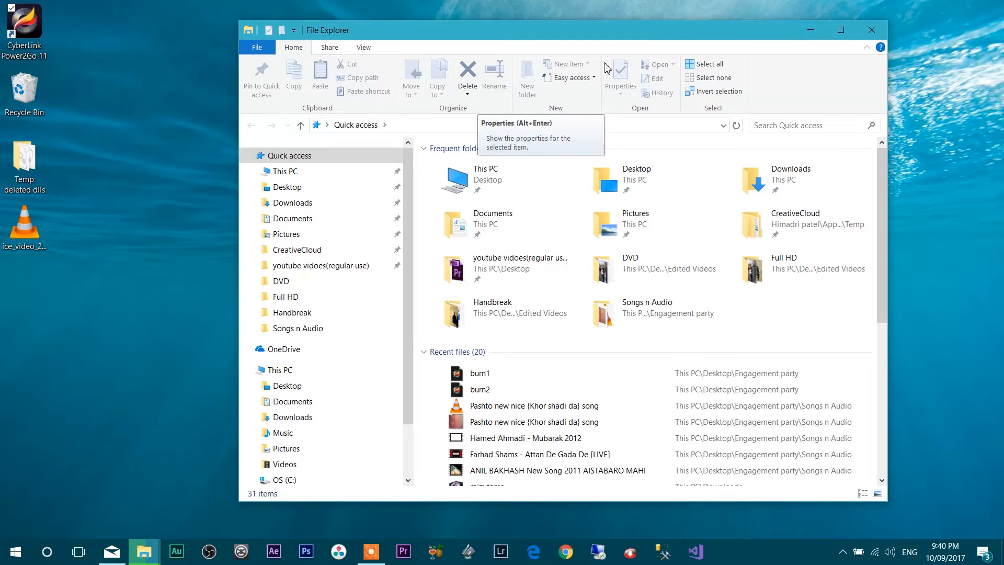
pyautogui.click(285, 172)
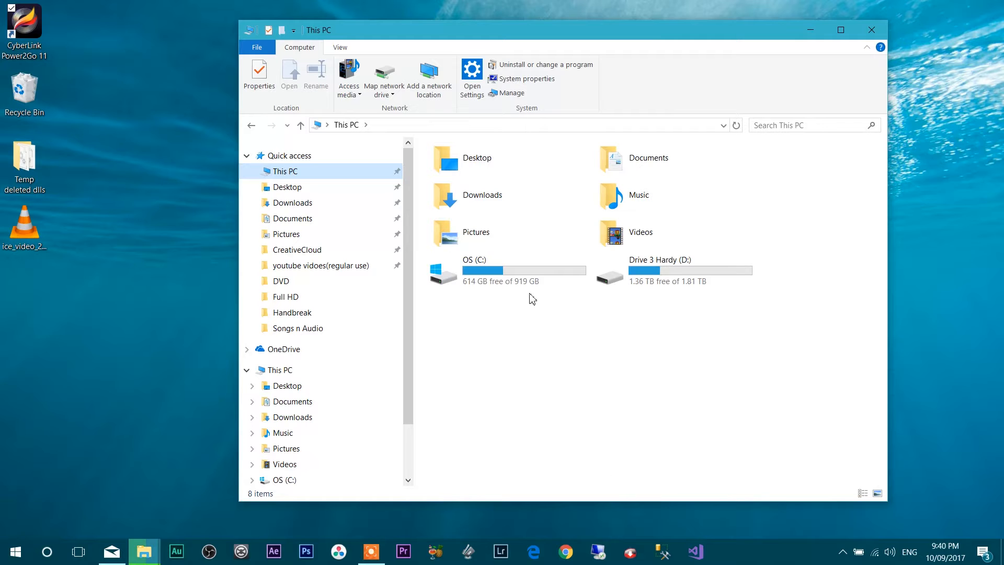
pyautogui.doubleClick(473, 260)
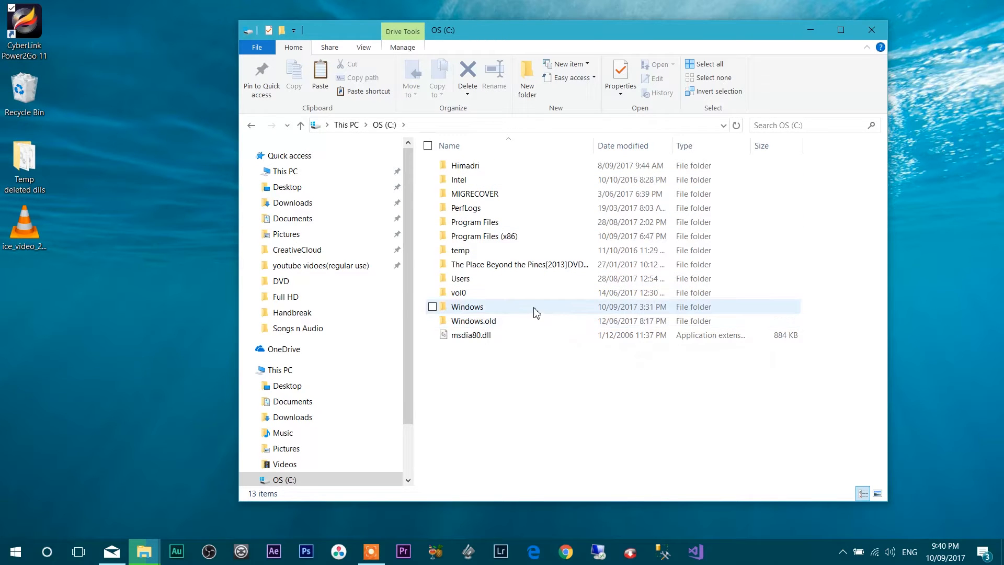
# - Browse into Windows\SysWOW64 and locate the ipp 6.1 DLLs
pyautogui.doubleClick(467, 306)
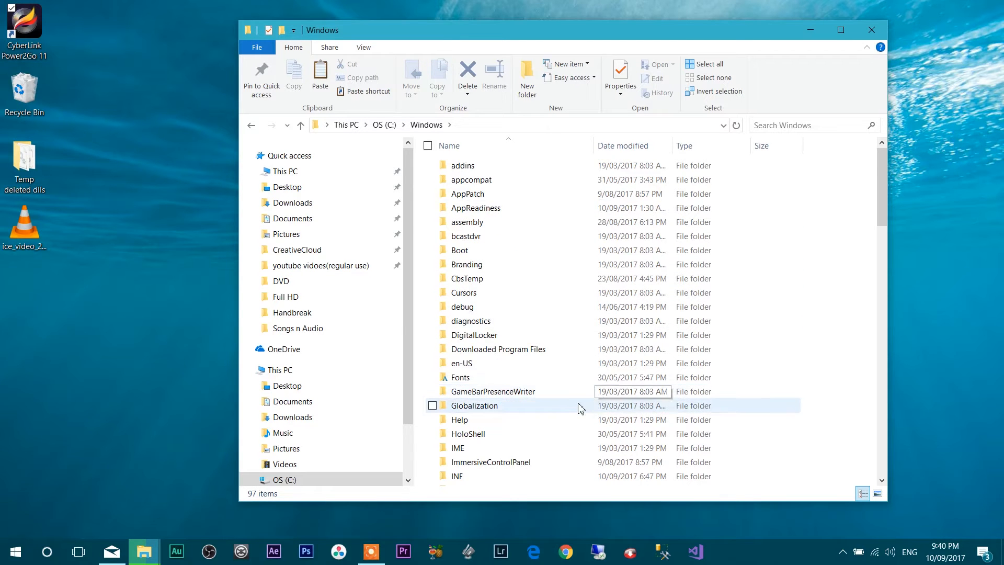
pyautogui.scroll(-3)
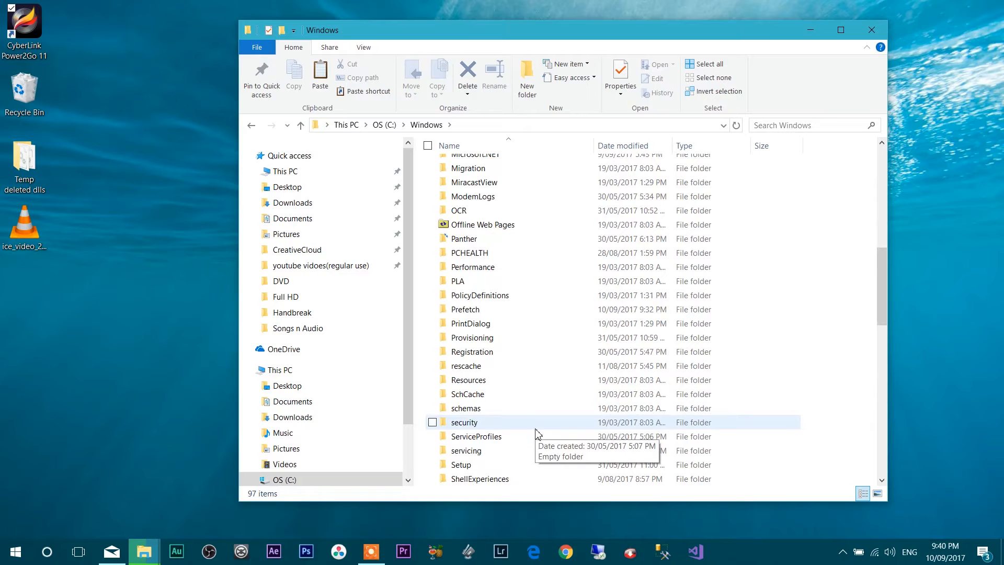
pyautogui.scroll(-3)
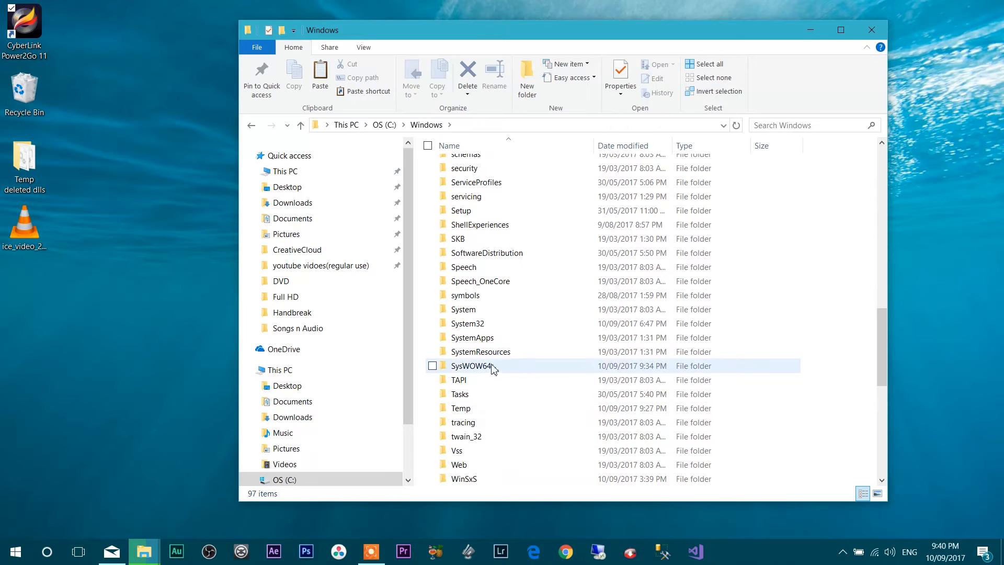
pyautogui.moveTo(471, 369)
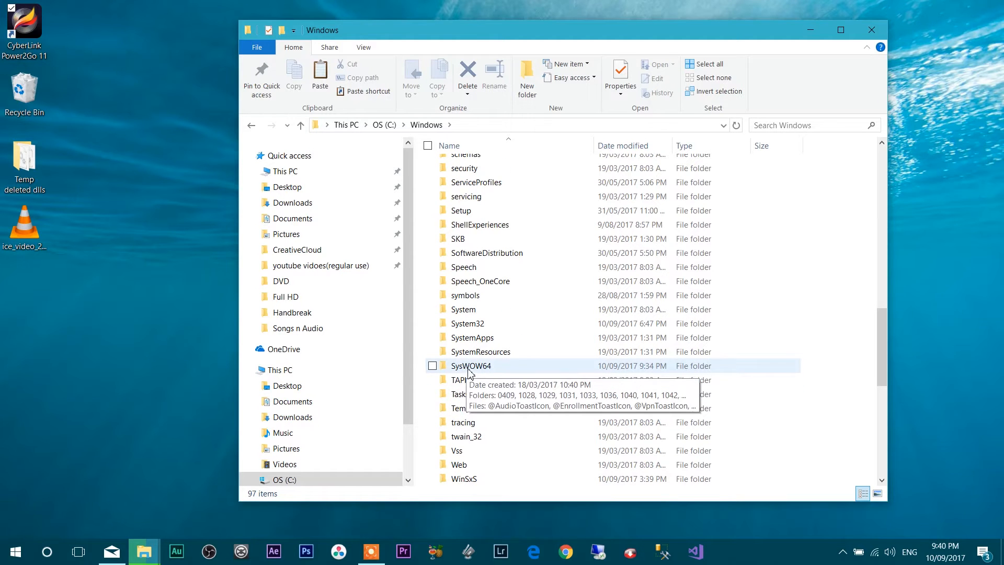
pyautogui.moveTo(487, 370)
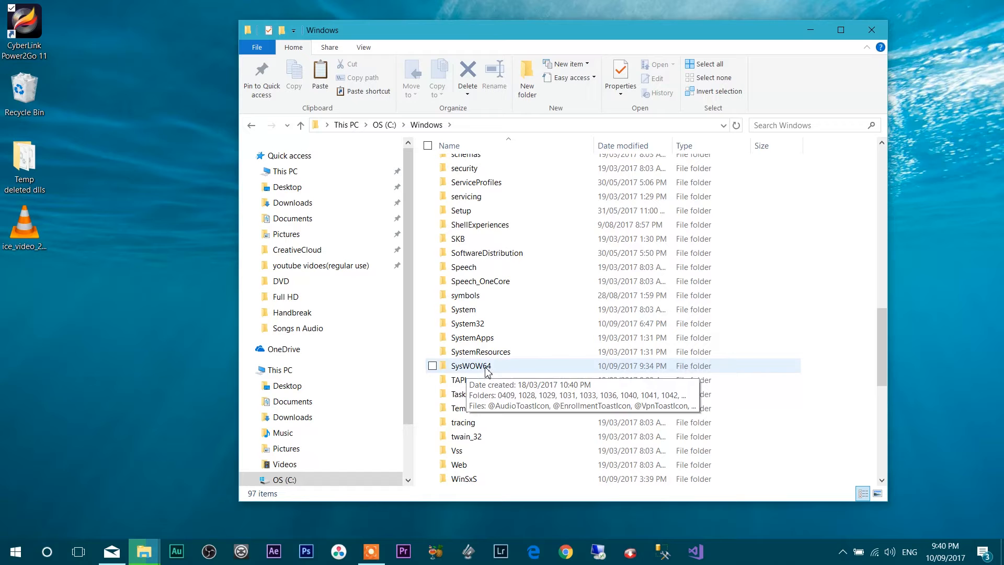
pyautogui.doubleClick(470, 366)
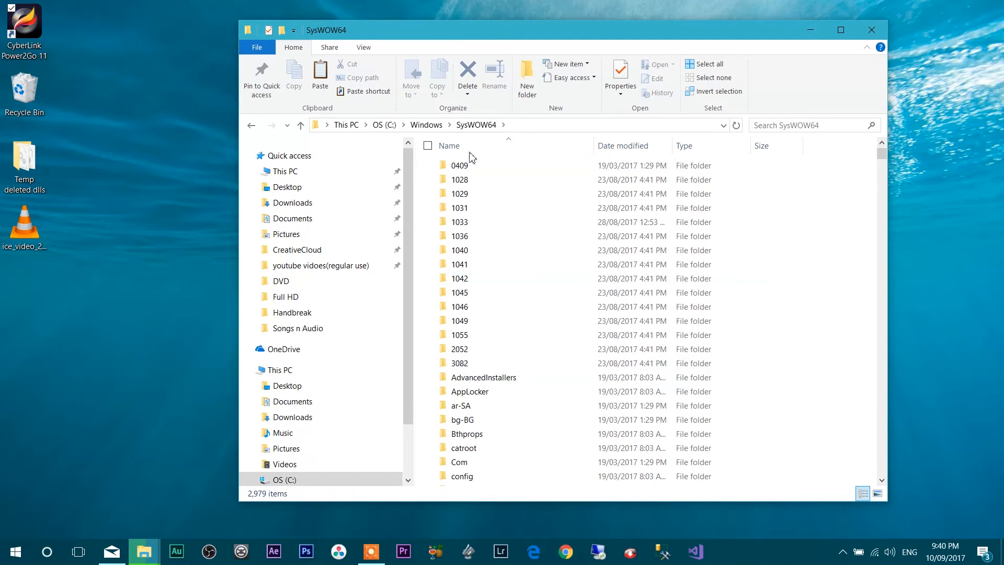
pyautogui.moveTo(591, 324)
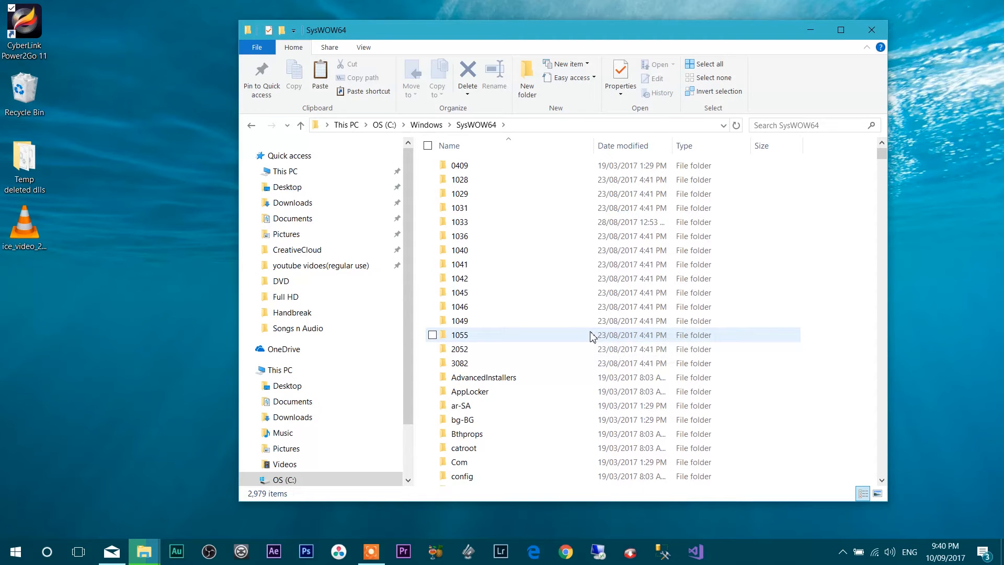
pyautogui.scroll(-3)
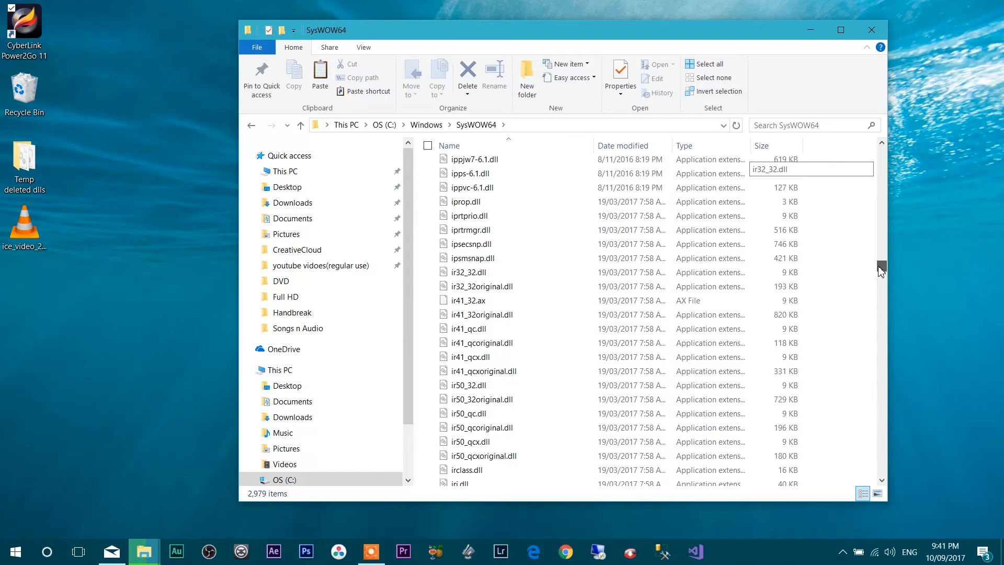
pyautogui.scroll(3)
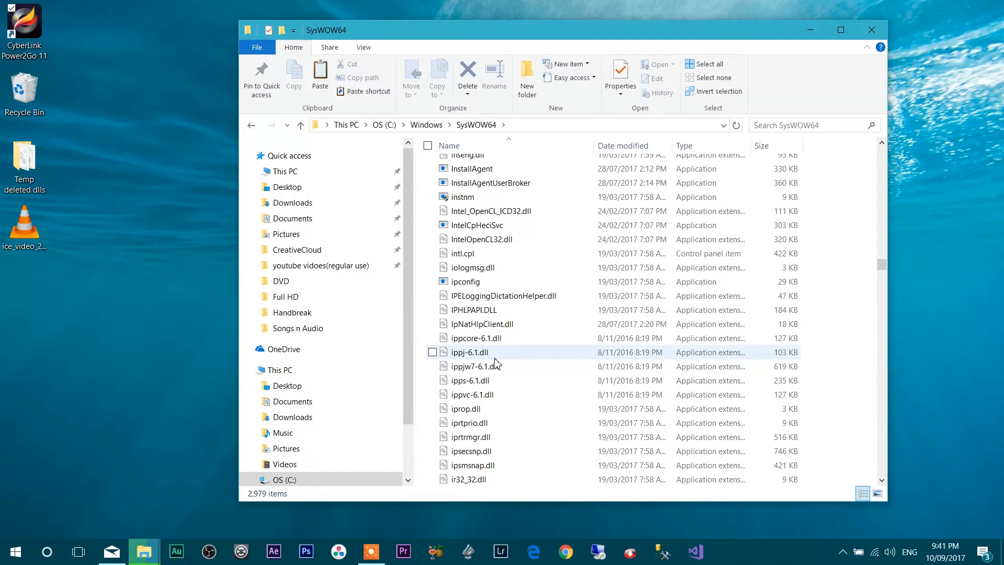
pyautogui.moveTo(501, 342)
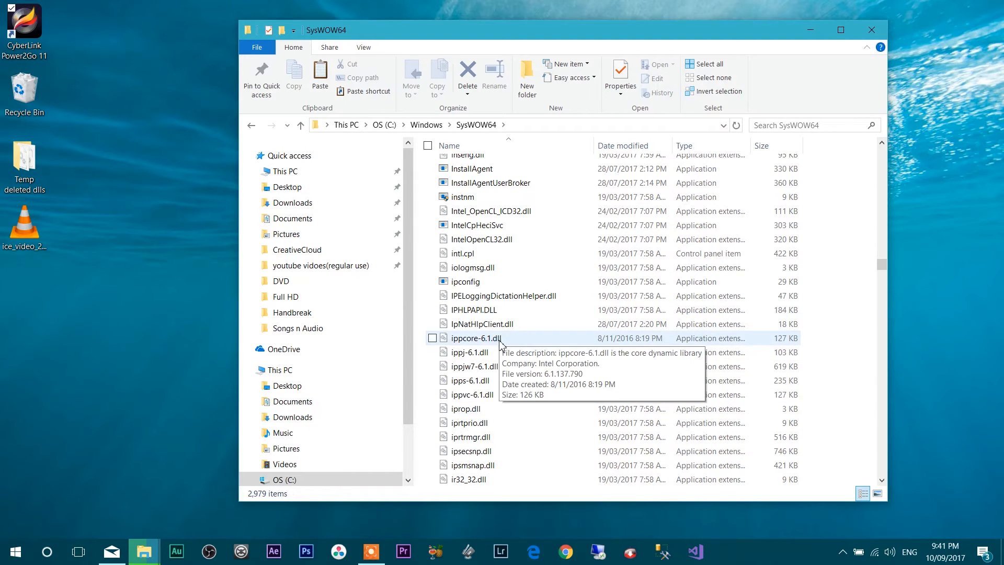
pyautogui.moveTo(481, 349)
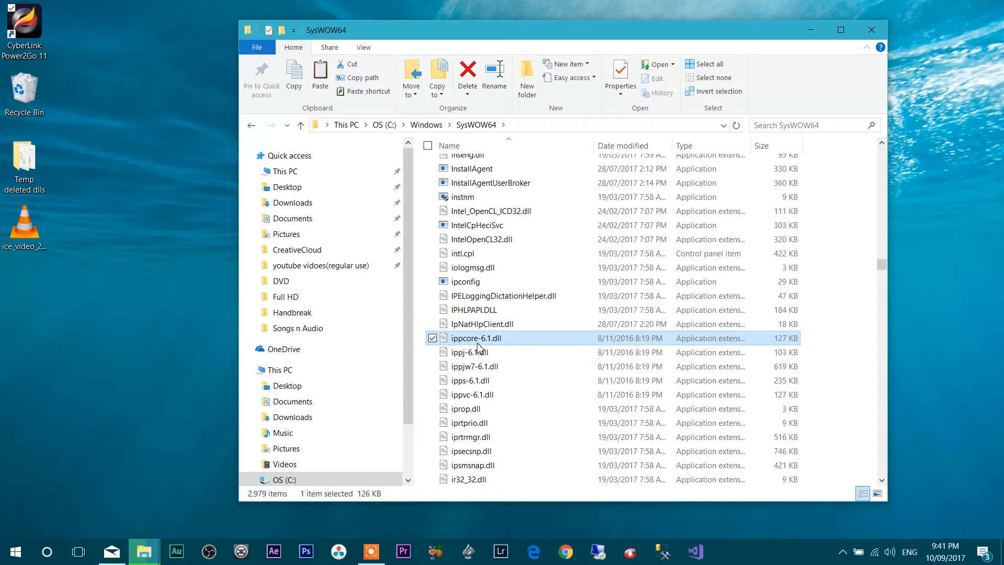
pyautogui.moveTo(483, 350)
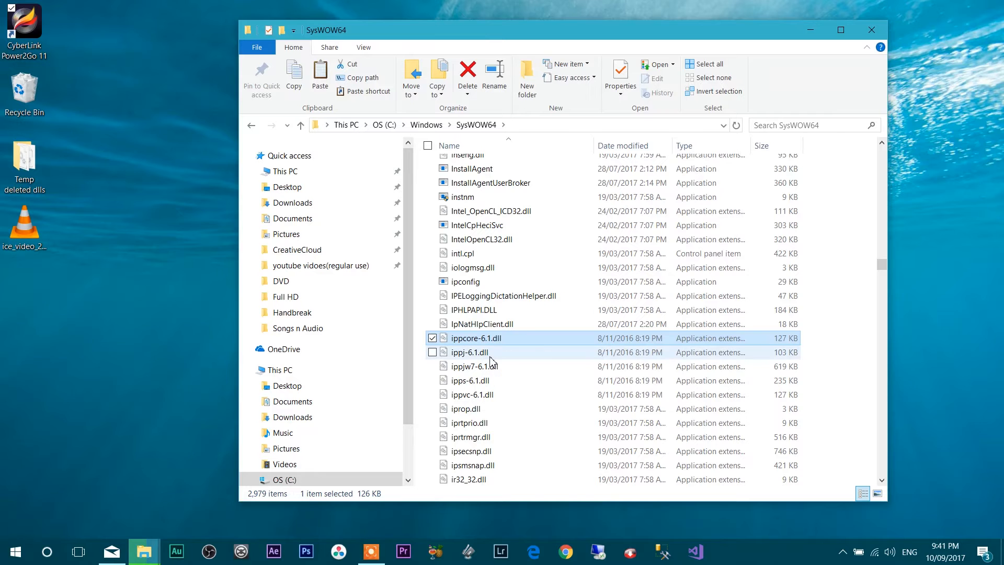
# - Select ippcore, ippj, ippjw7, ipps and ippvc 6.1 DLLs via their checkboxes
pyautogui.click(433, 351)
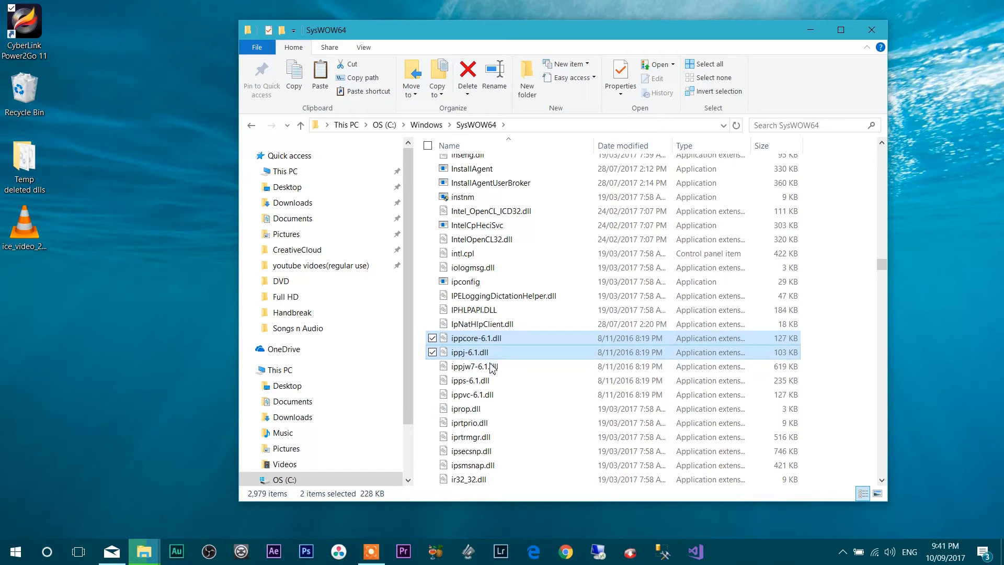
pyautogui.moveTo(490, 369)
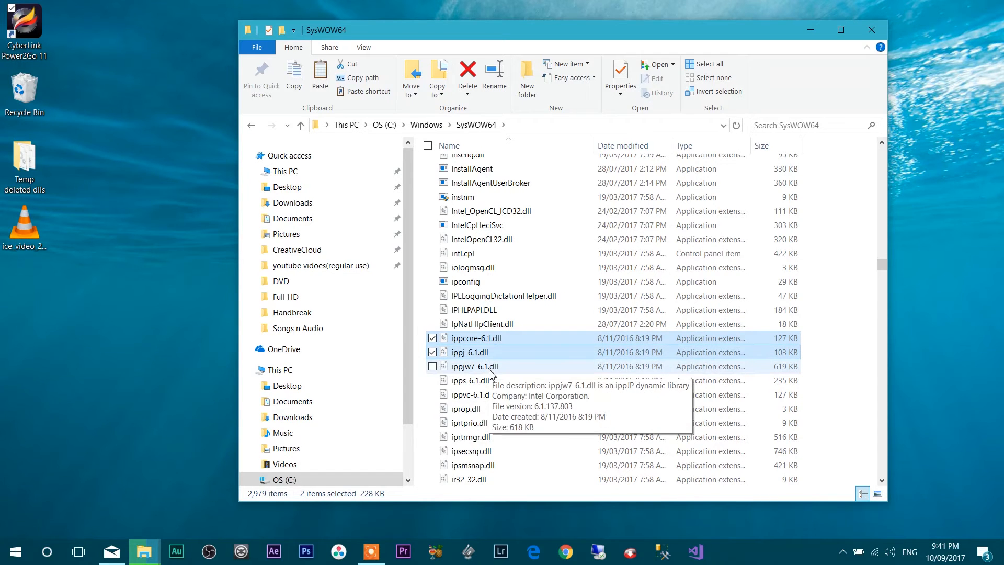
pyautogui.click(433, 365)
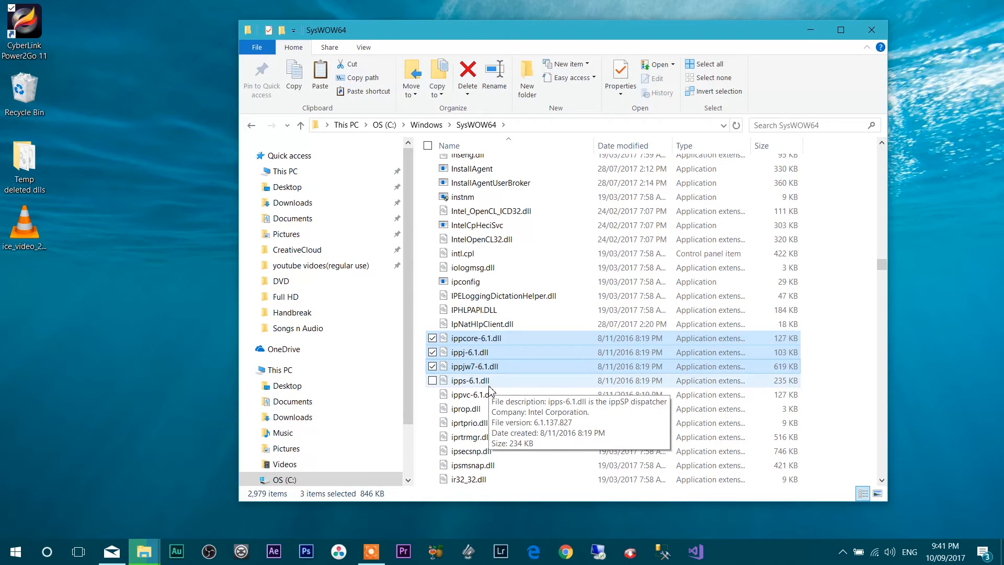
pyautogui.click(432, 381)
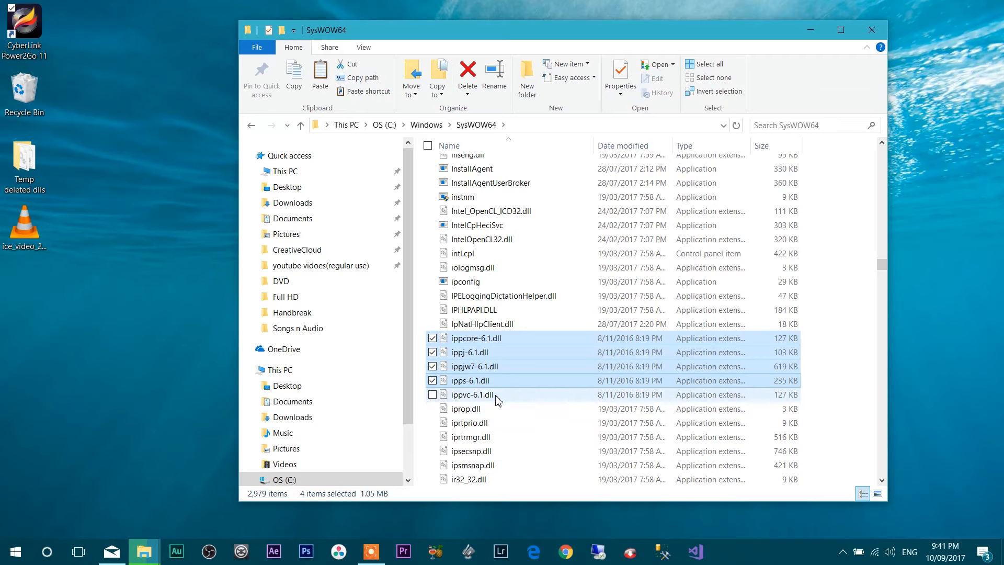
pyautogui.click(433, 394)
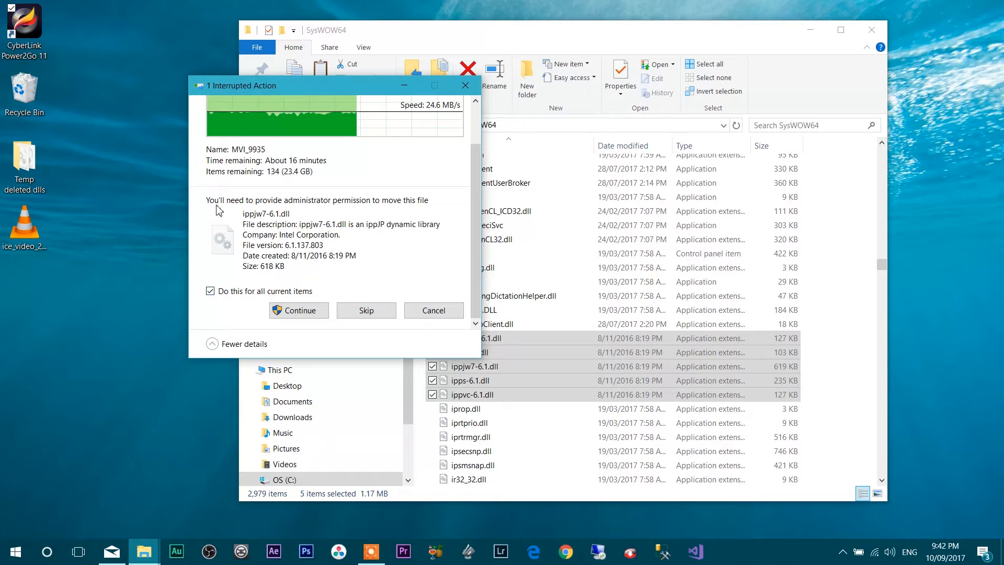
pyautogui.moveTo(389, 210)
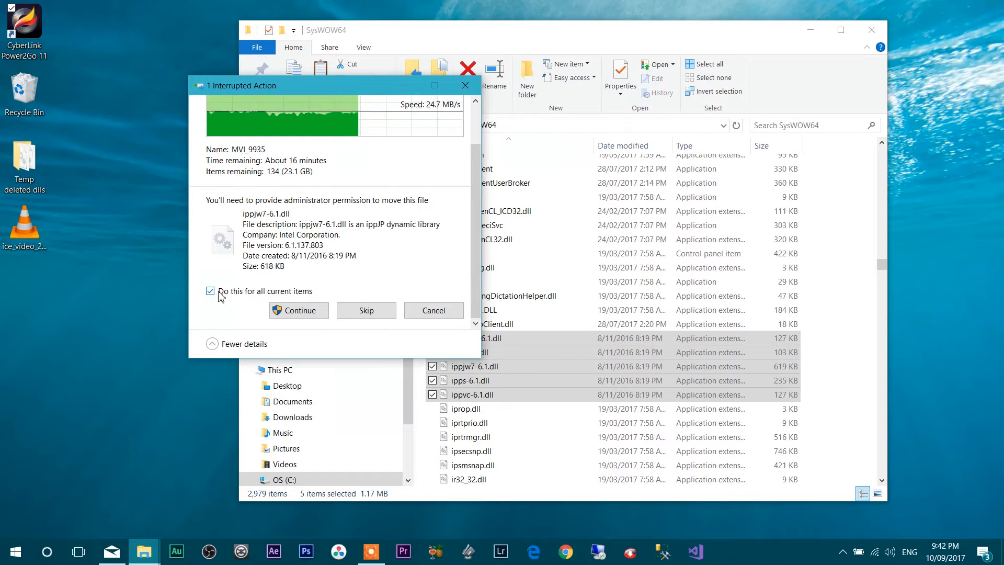
# - Grant administrator permission for all items so the DLLs move into Temp deleted dlls
pyautogui.click(299, 310)
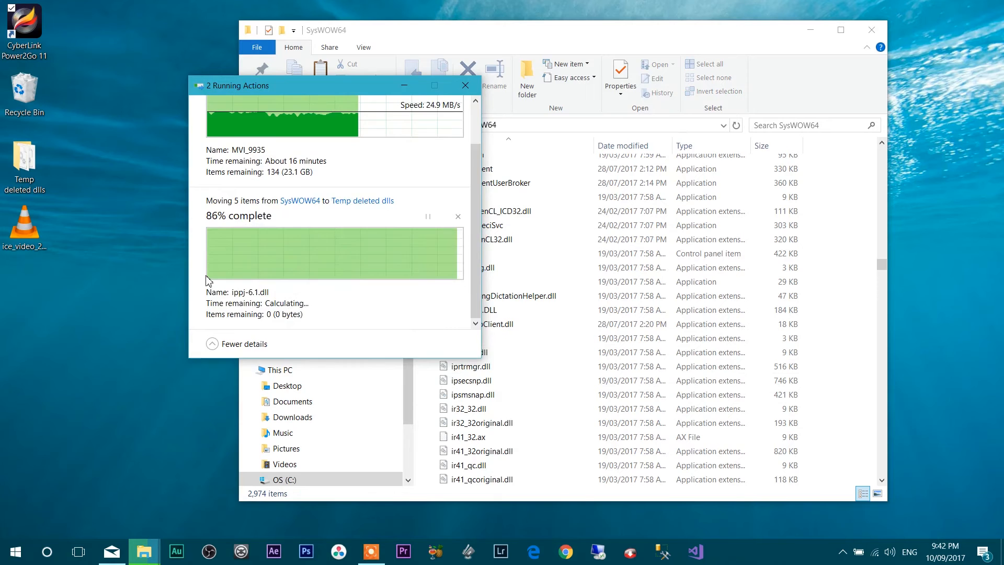
pyautogui.click(464, 85)
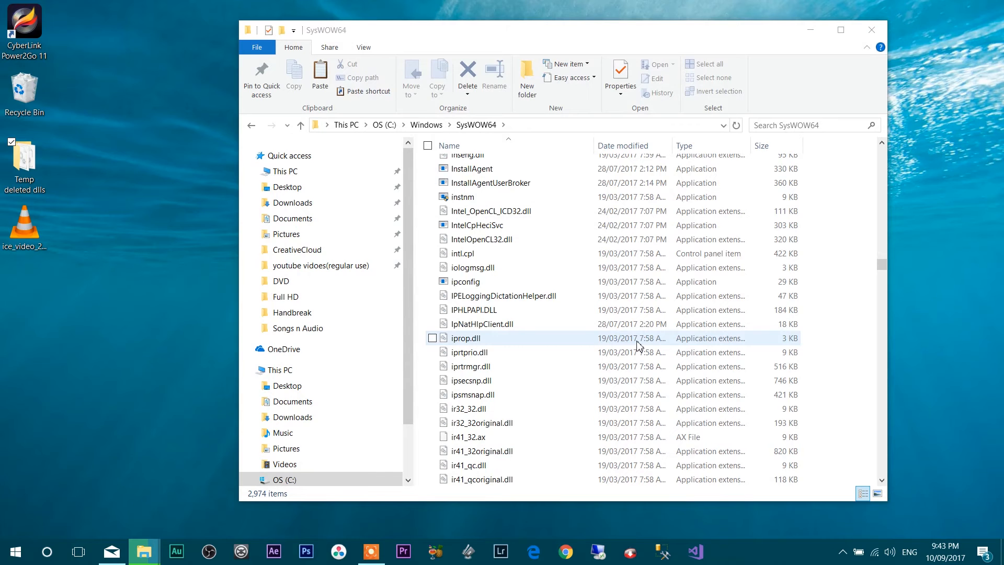
pyautogui.moveTo(872, 30)
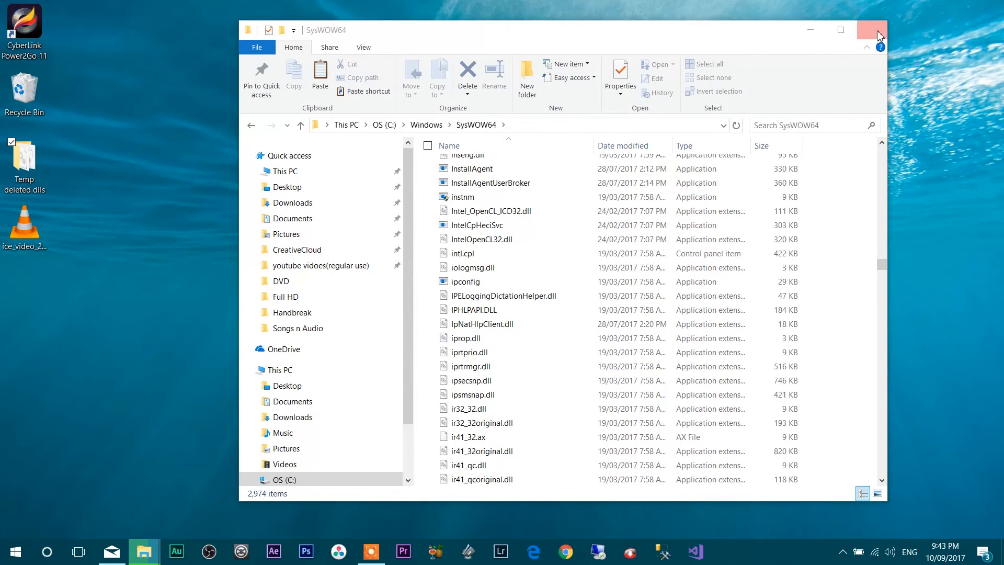
# - Close the SysWOW64 window and relaunch Power2Go 11 from the desktop
pyautogui.click(873, 29)
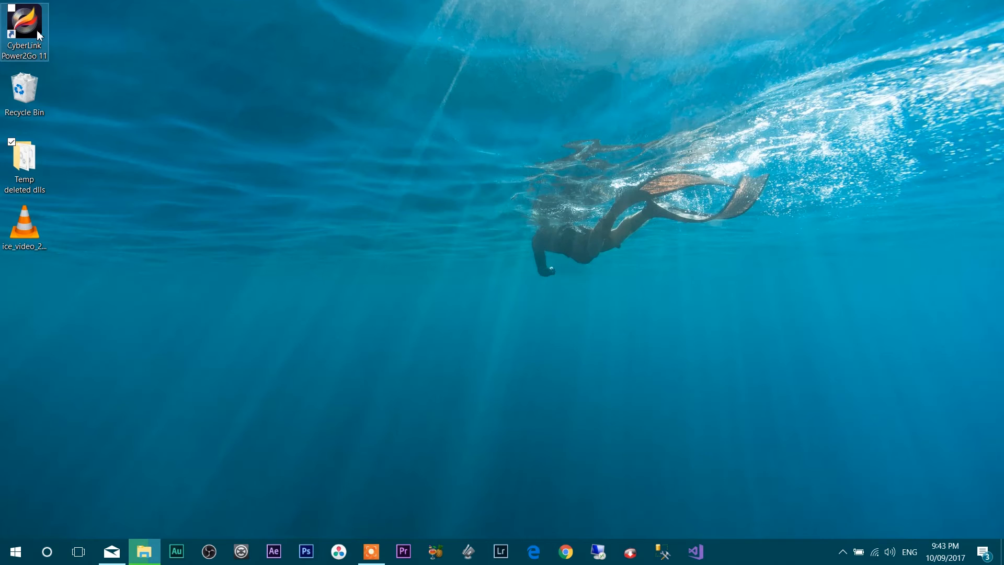
pyautogui.moveTo(32, 58)
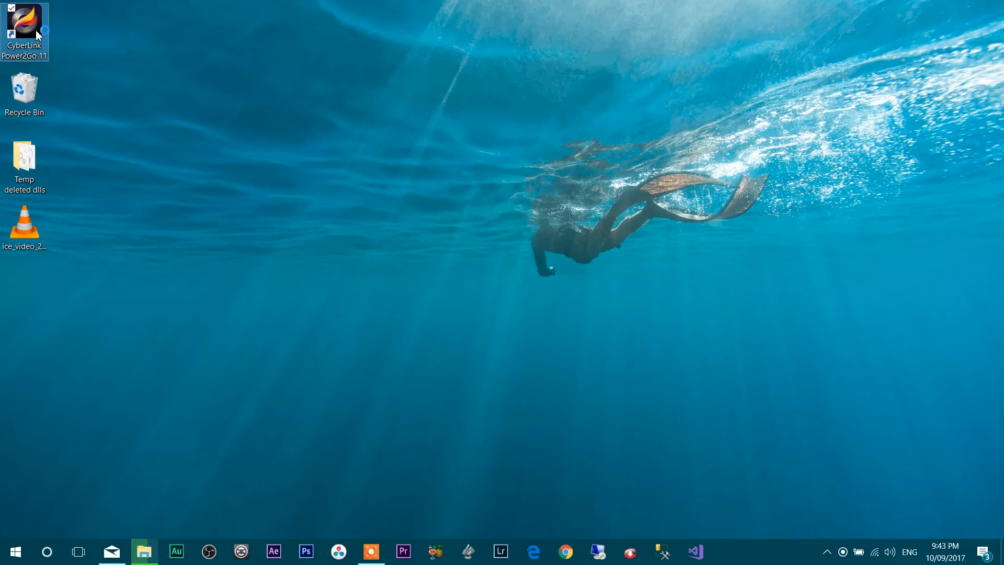
pyautogui.doubleClick(25, 23)
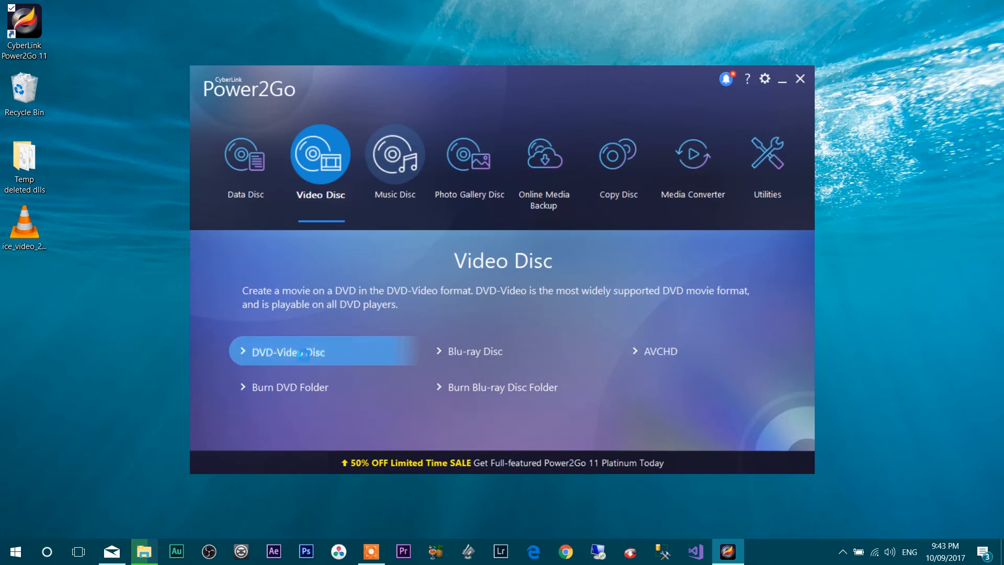
# - Start a new DVD-Video Disc project, which now loads without the ippSP error
pyautogui.click(297, 352)
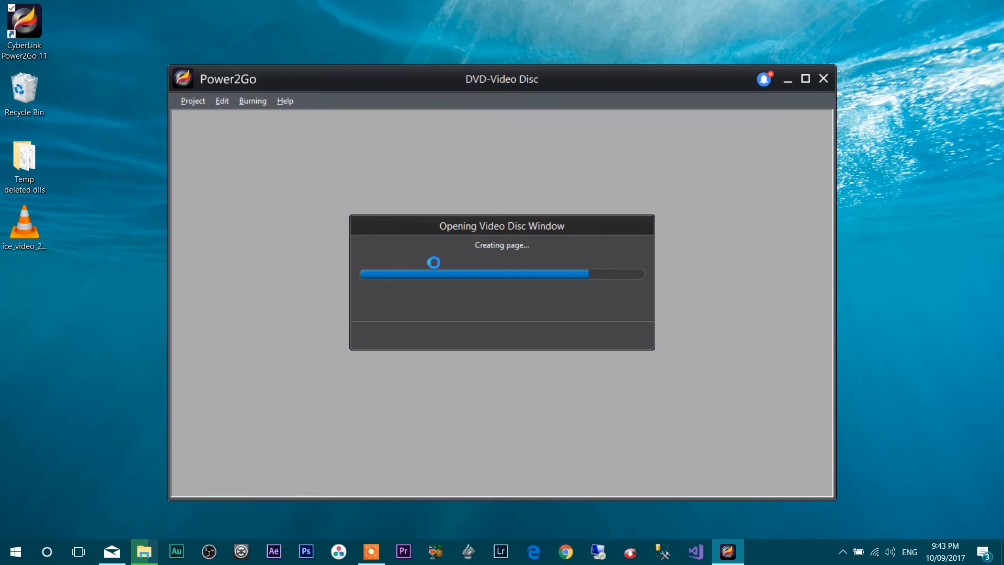
pyautogui.moveTo(434, 266)
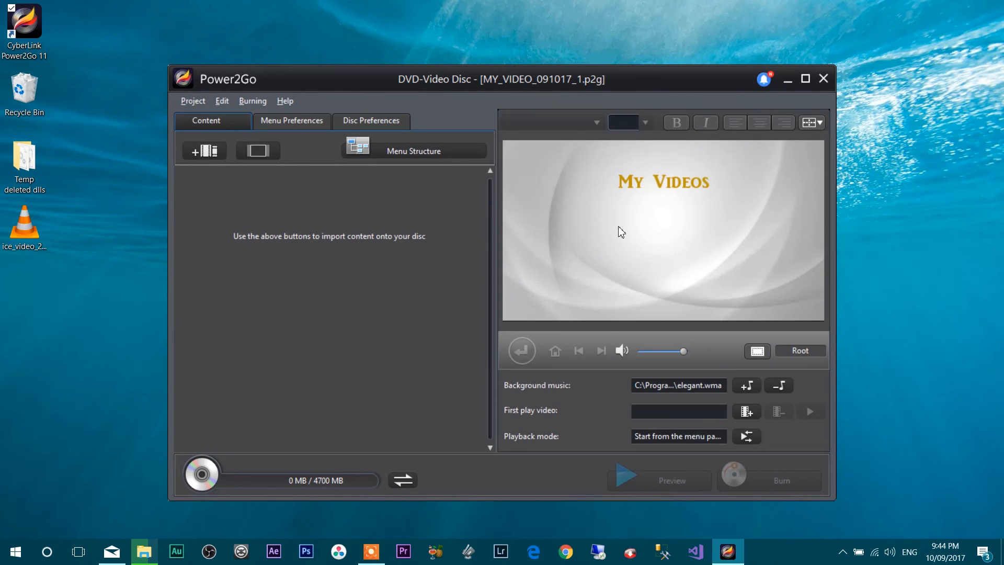
pyautogui.moveTo(749, 77)
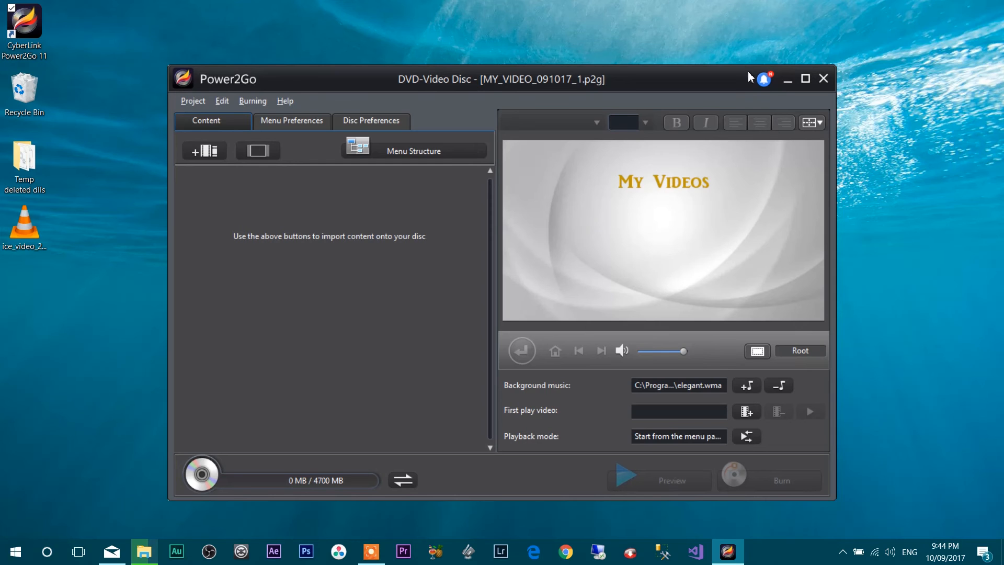
pyautogui.moveTo(813, 65)
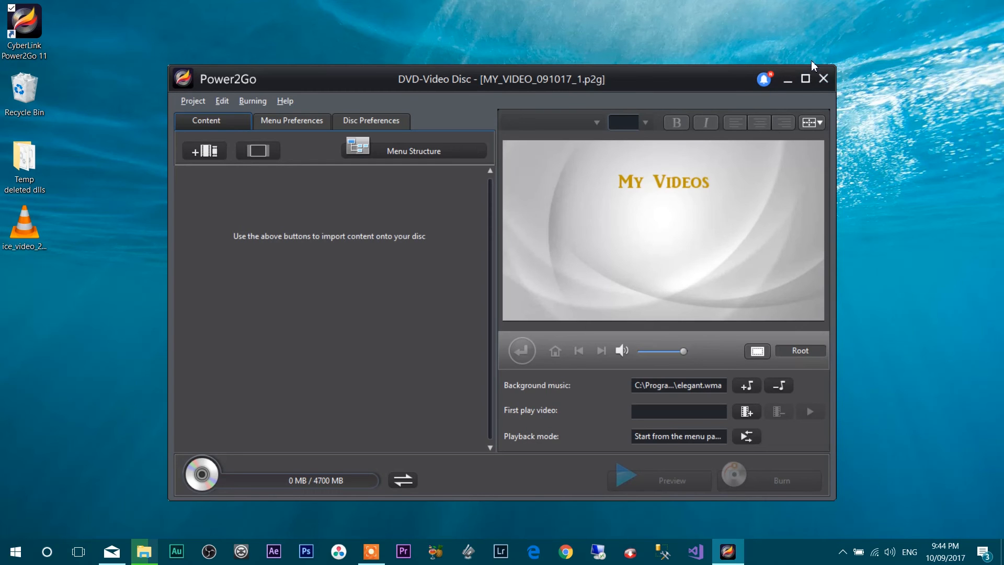
pyautogui.moveTo(799, 62)
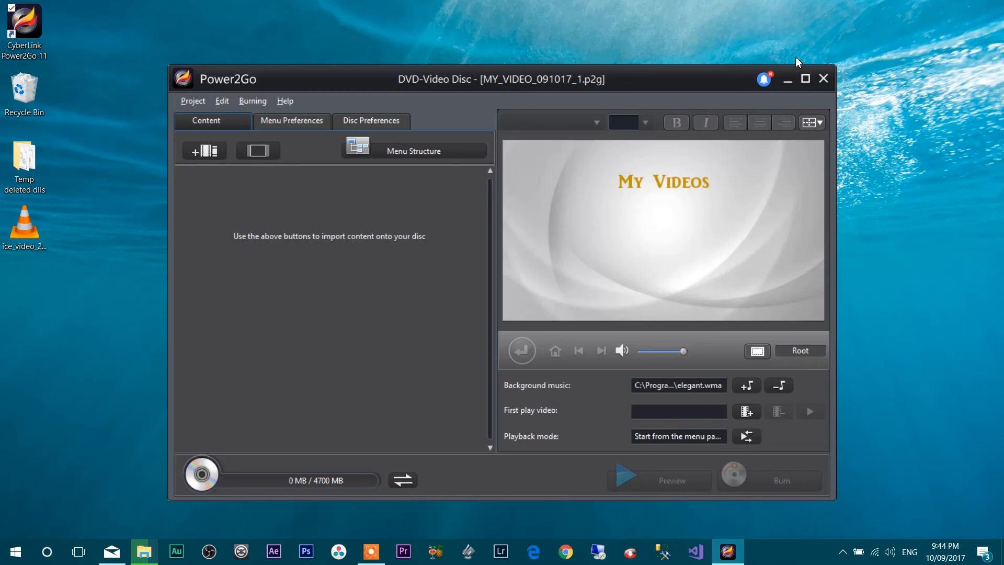
pyautogui.moveTo(801, 67)
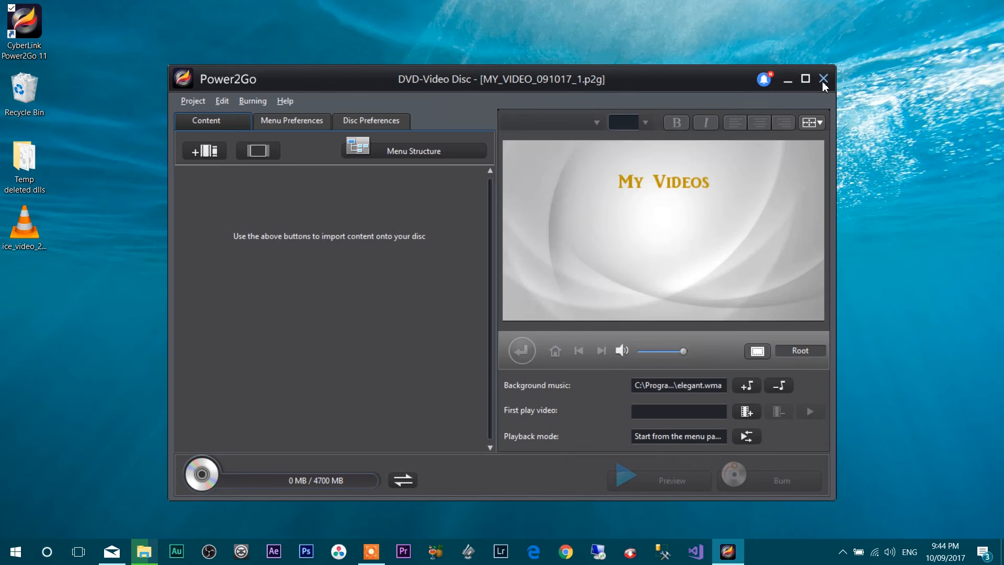
pyautogui.moveTo(821, 58)
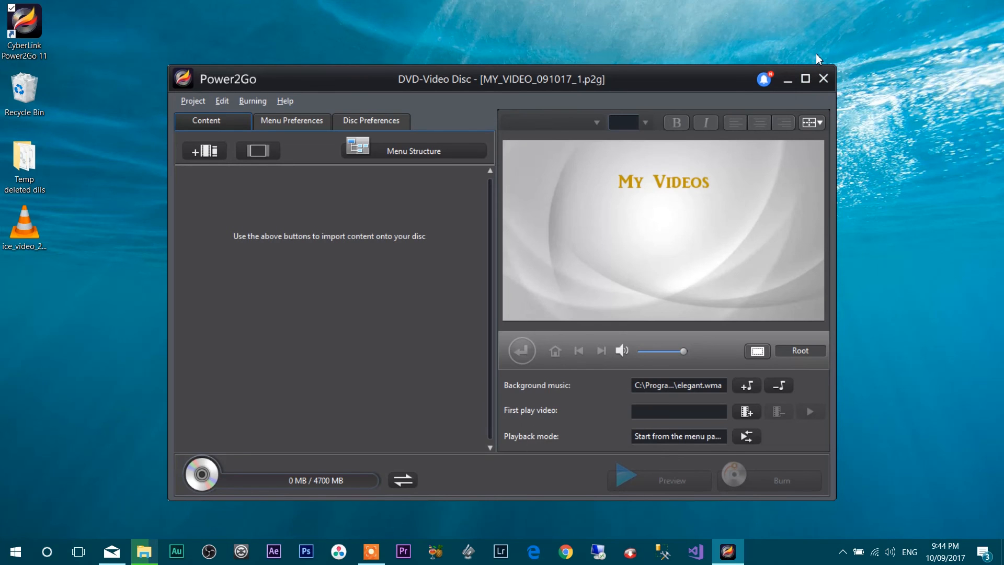
pyautogui.moveTo(824, 78)
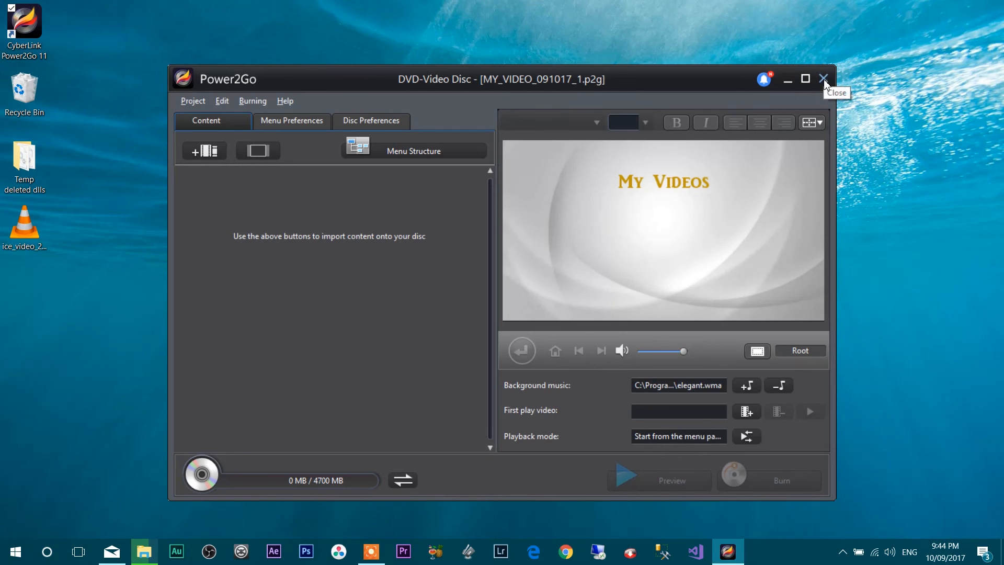